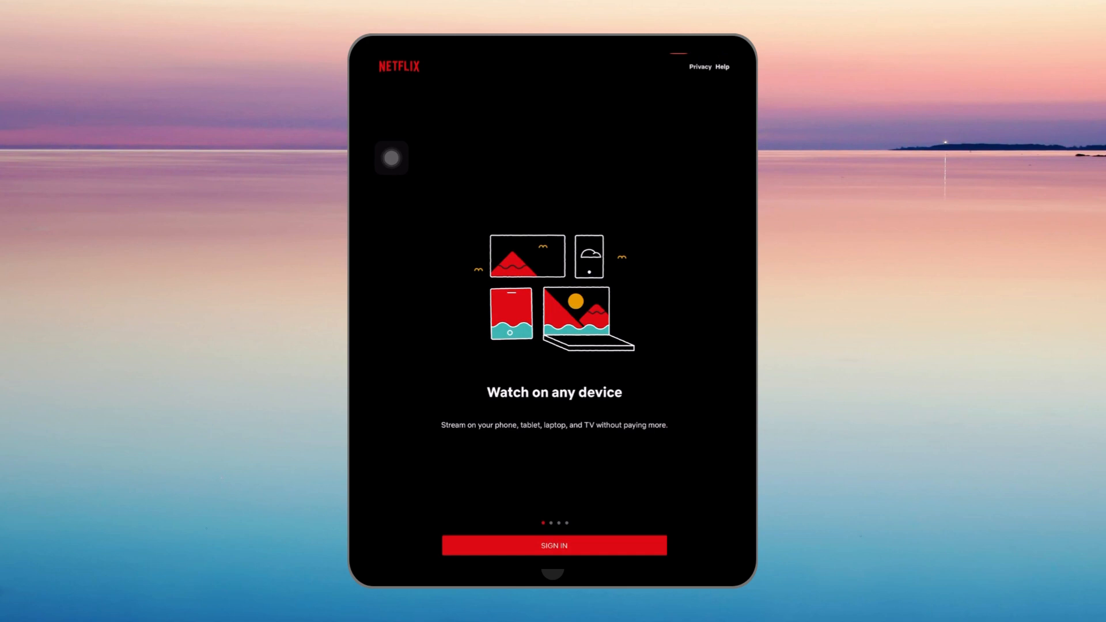
Attempt Netflix sign-in and dismiss the 'can't be used in this location' error.
click(554, 546)
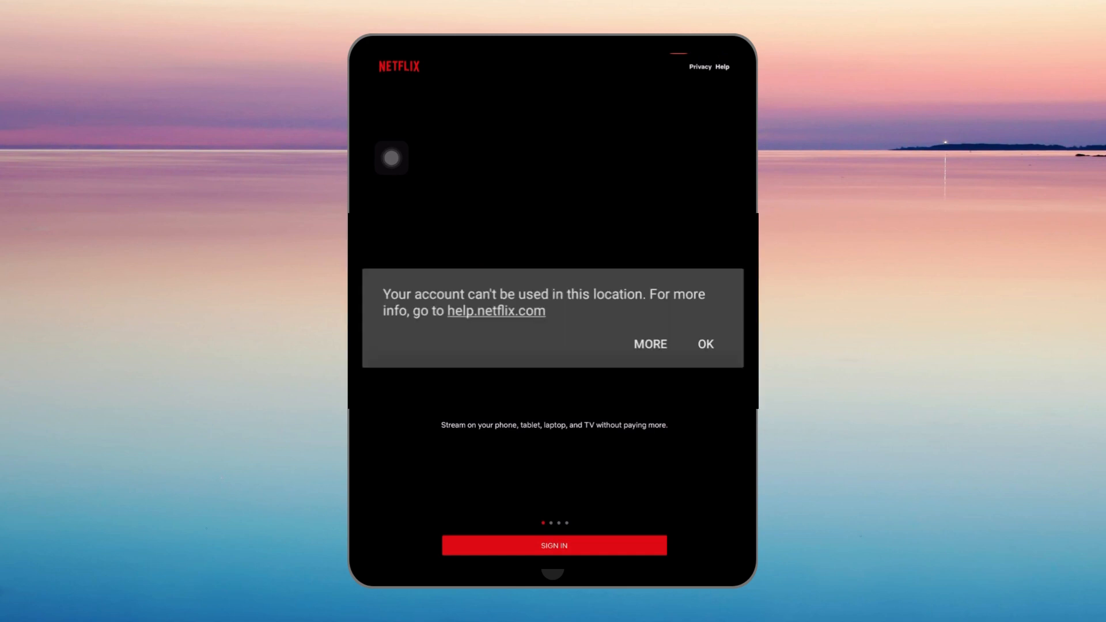
click(704, 345)
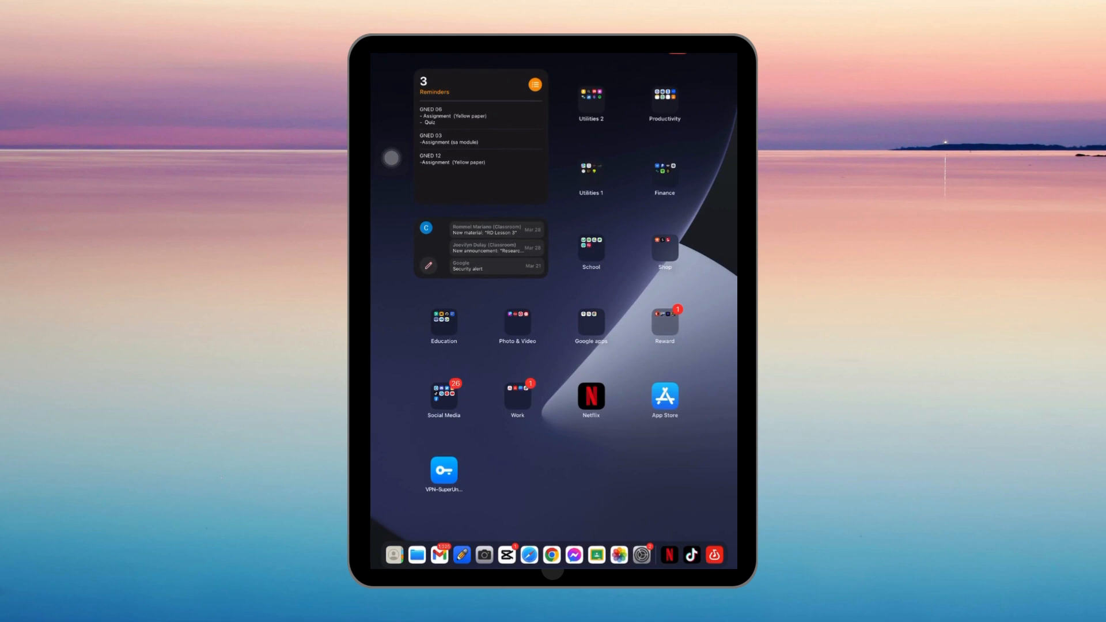
Search the App Store for 'vpn' and view VPN - Proxy Unlimited Shield.
click(664, 395)
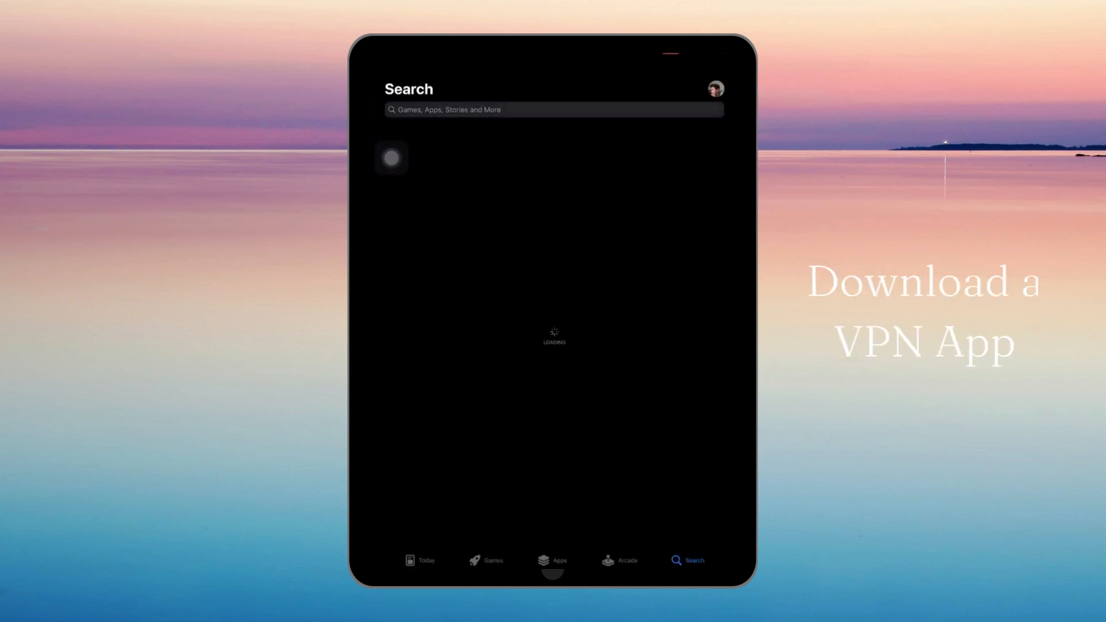
text(vpn)
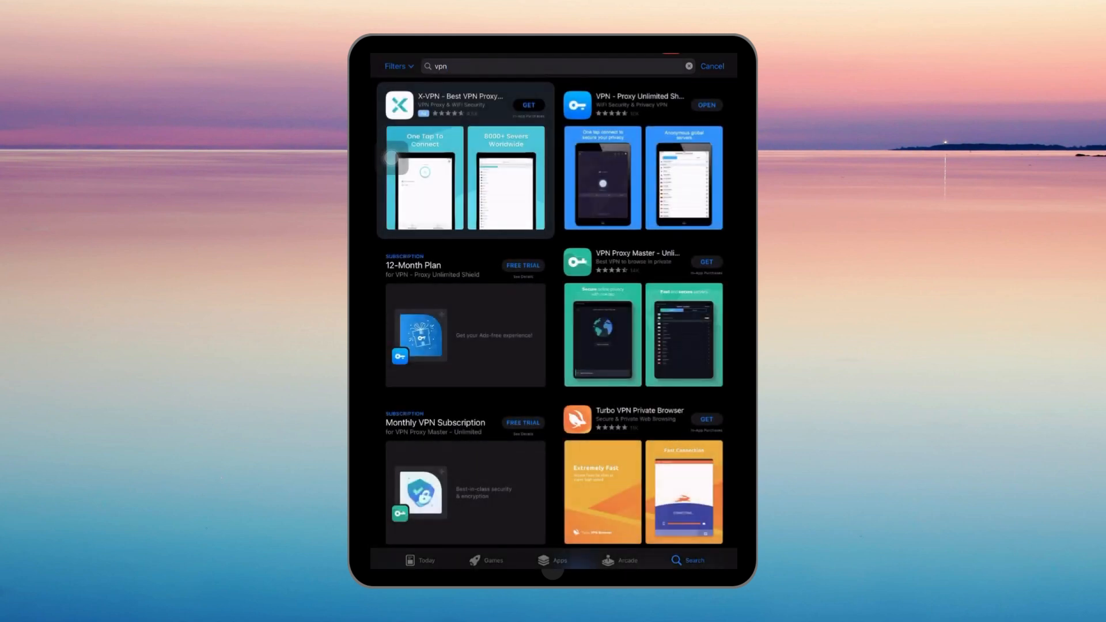
click(629, 101)
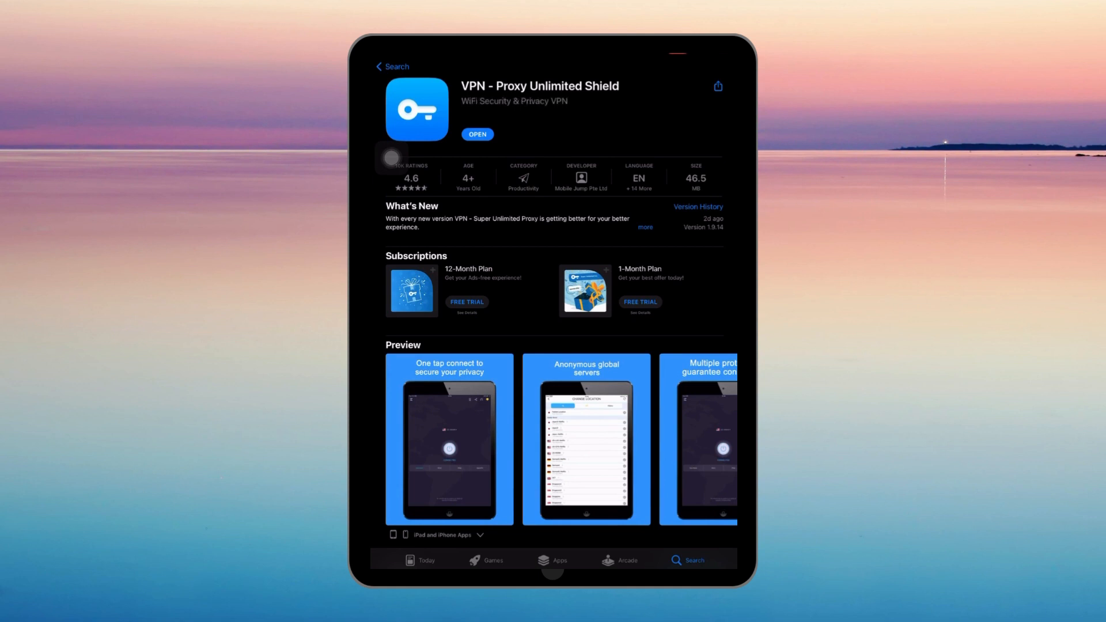
Launch VPN - Proxy Unlimited Shield and show its server location list.
click(477, 134)
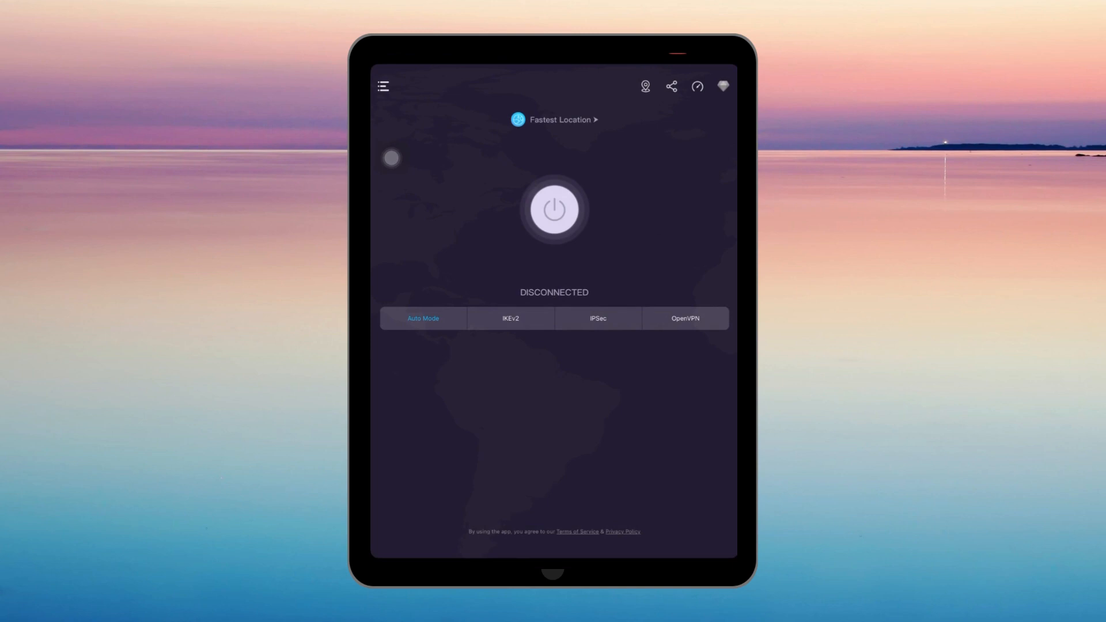
click(553, 210)
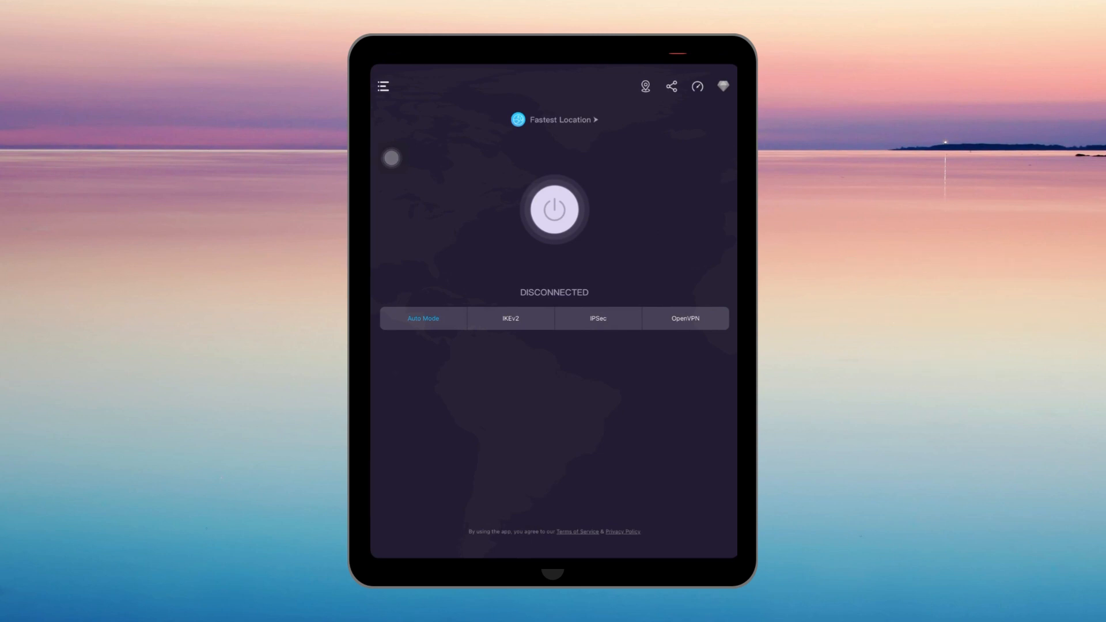
click(553, 119)
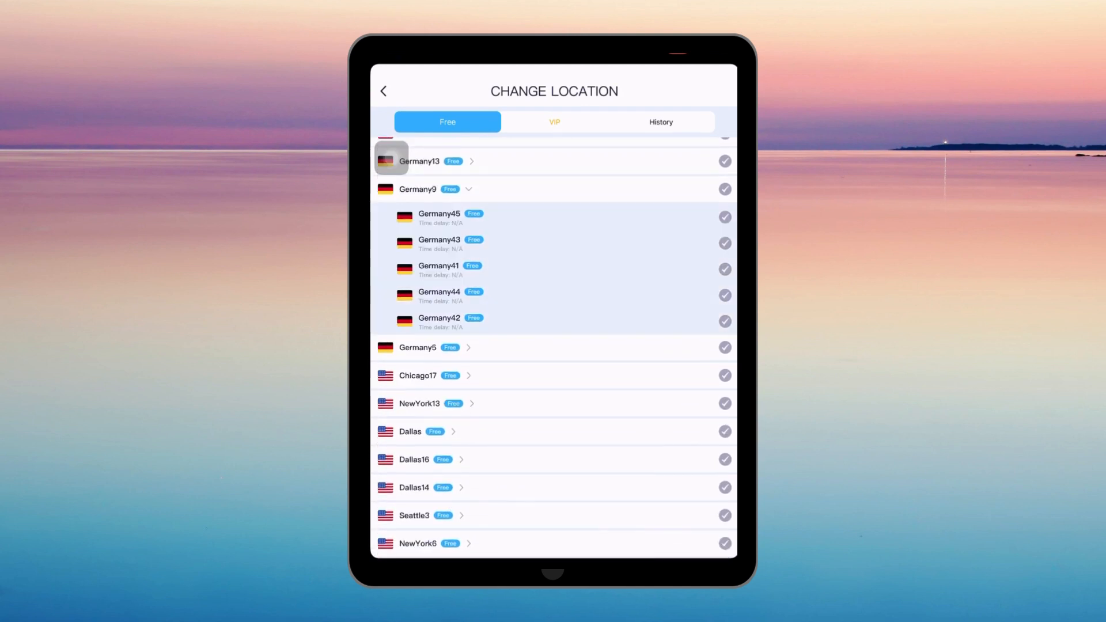
Select the Germany13 server, then launch Netflix from the Home Screen.
click(417, 347)
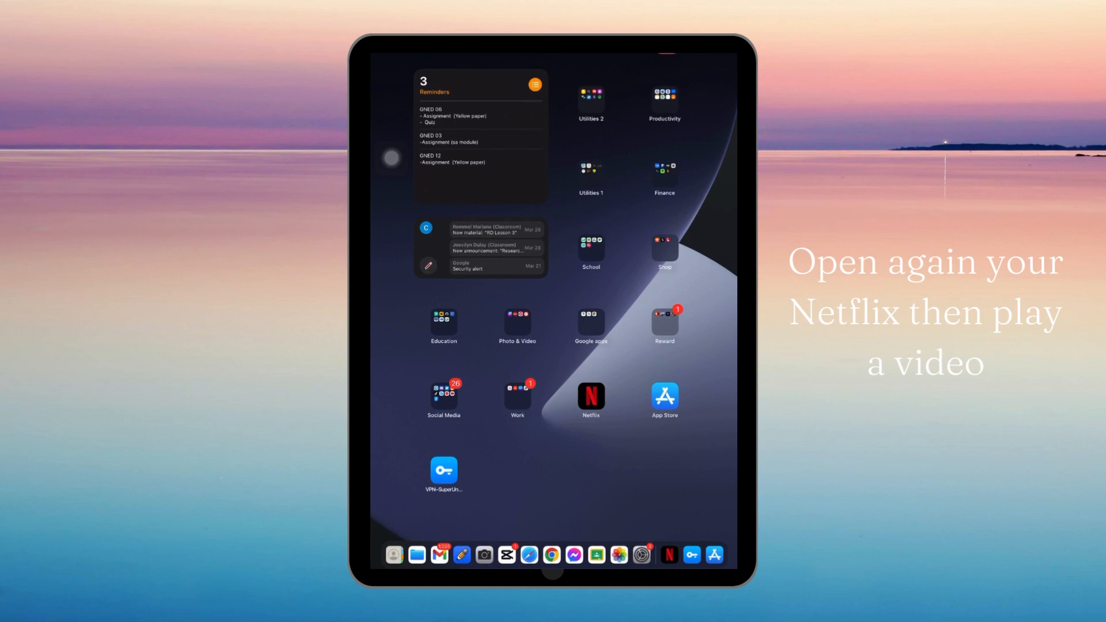
click(591, 396)
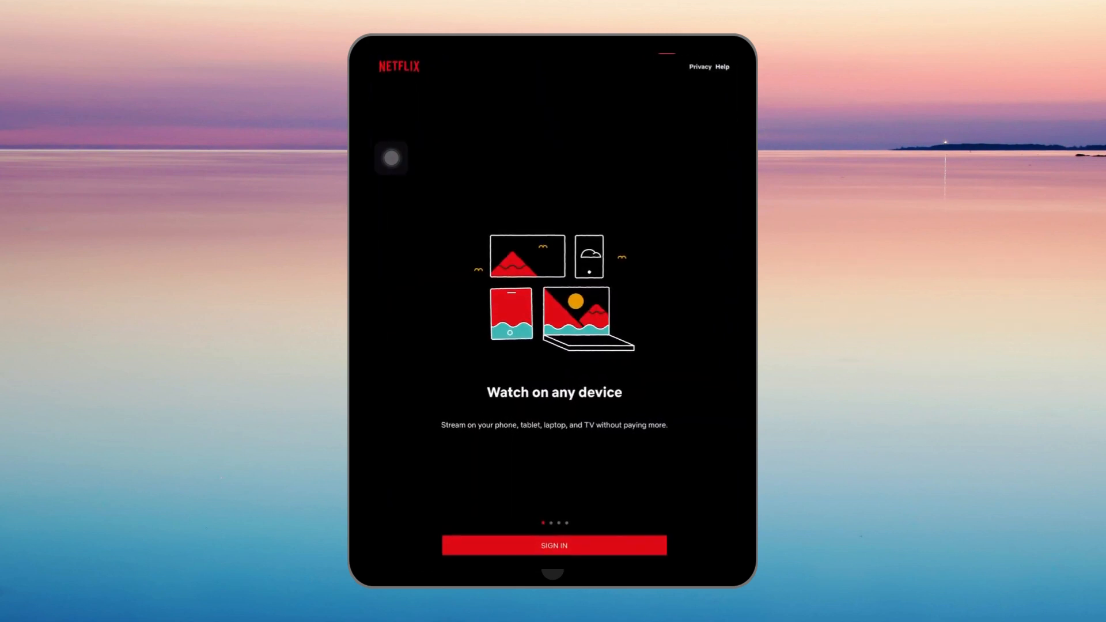